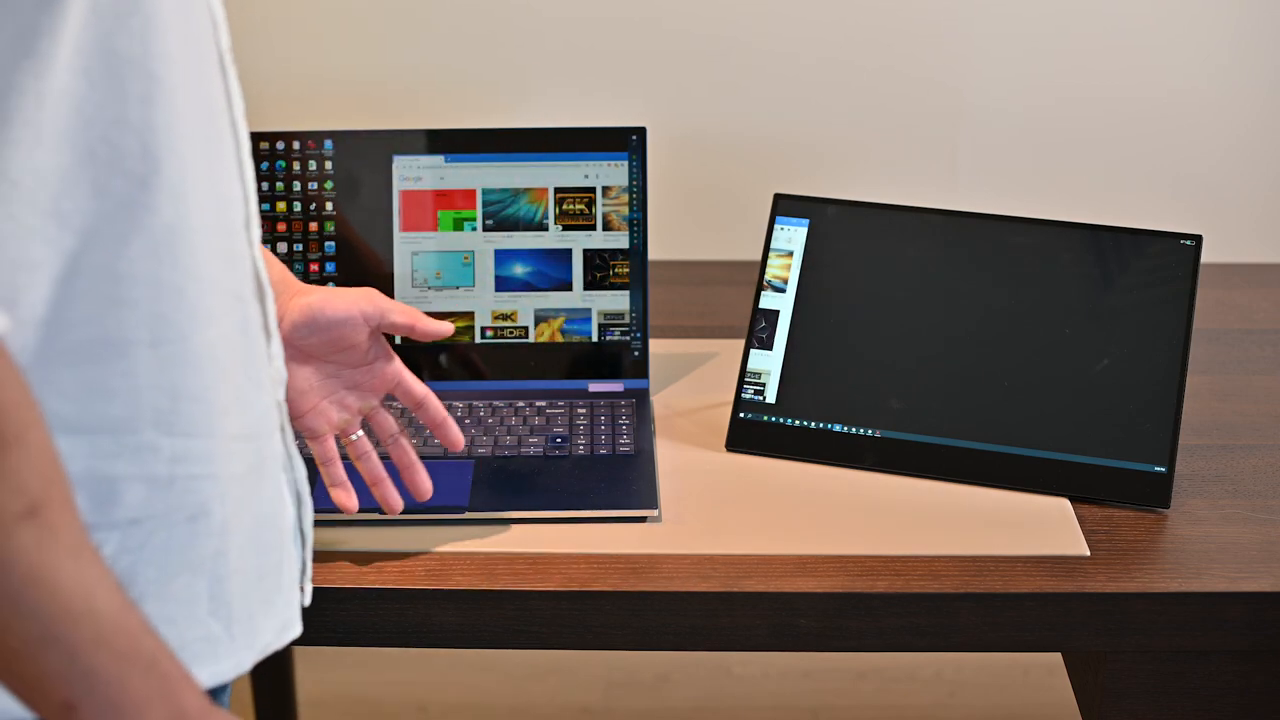
{"action": "mouse_move", "coordinate": [450, 320]}
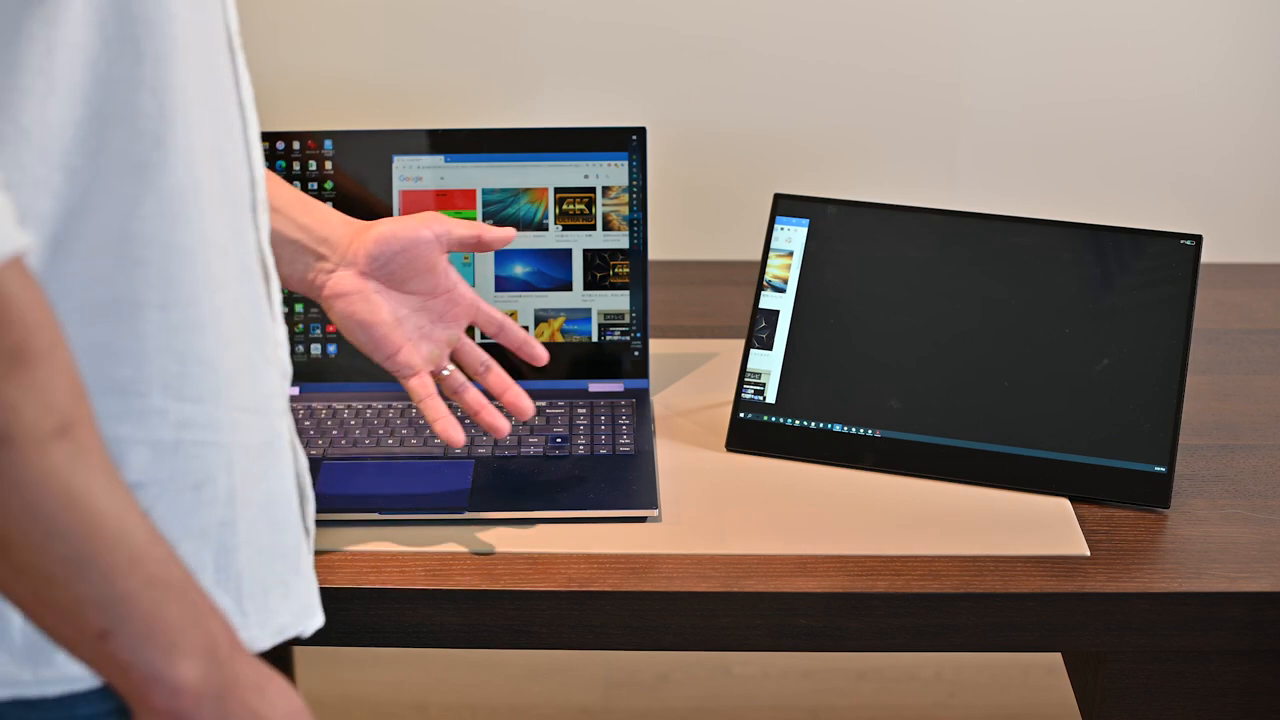